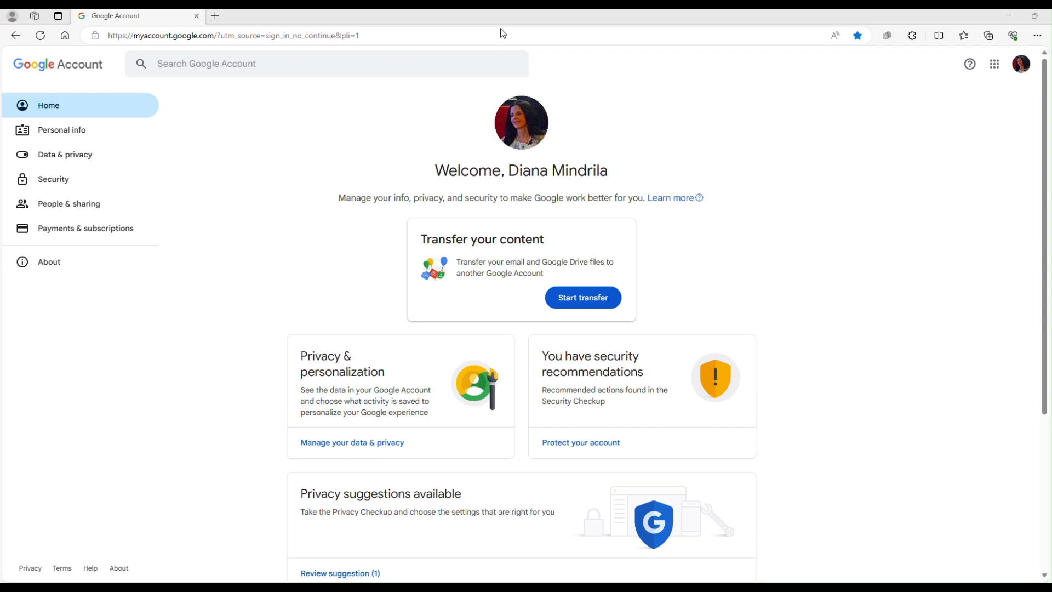
pyautogui.moveTo(521, 122)
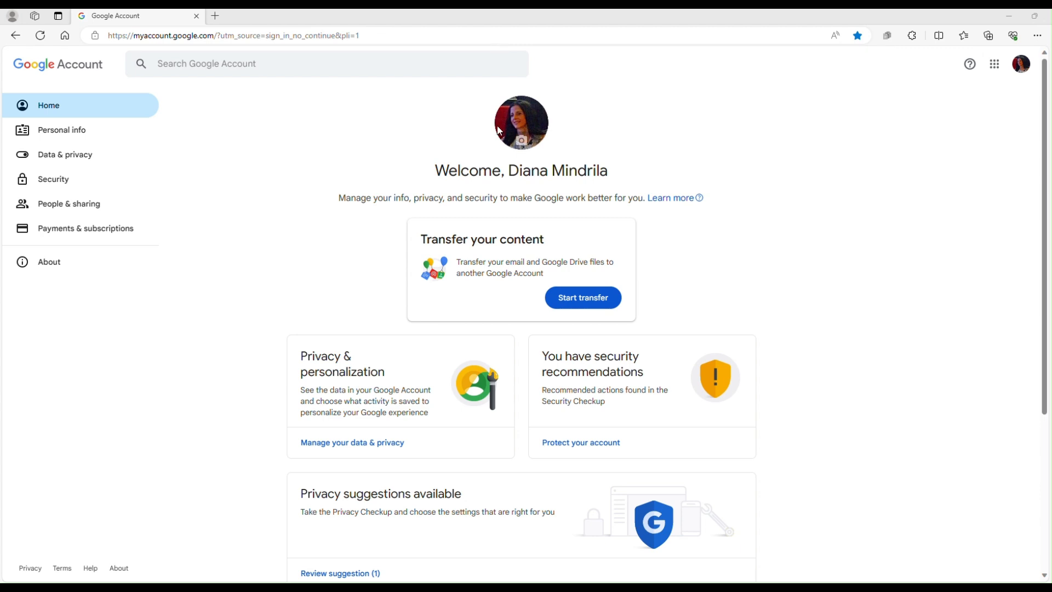
pyautogui.moveTo(450, 135)
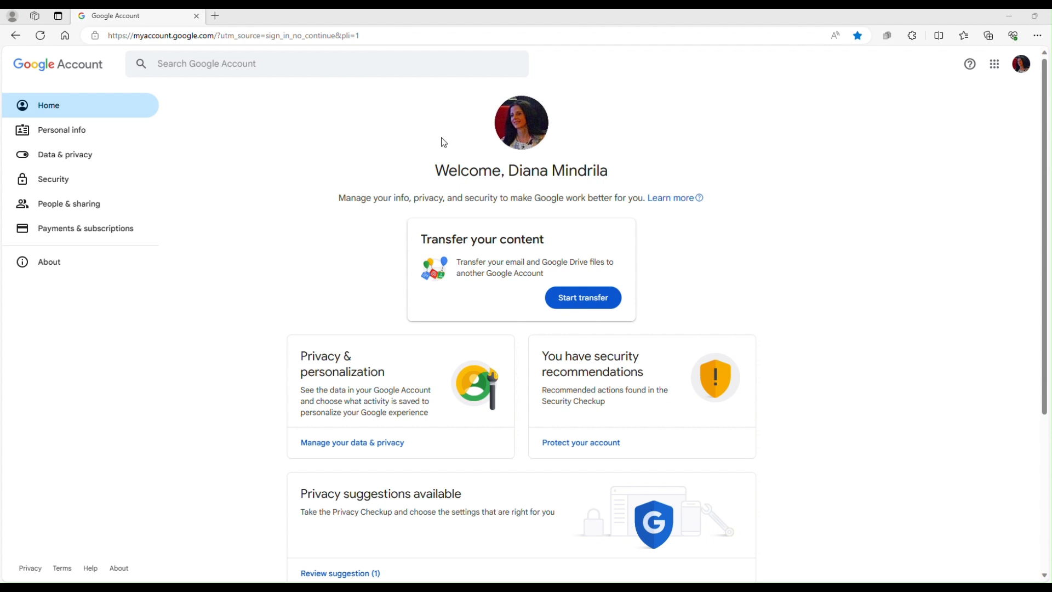
pyautogui.moveTo(199, 116)
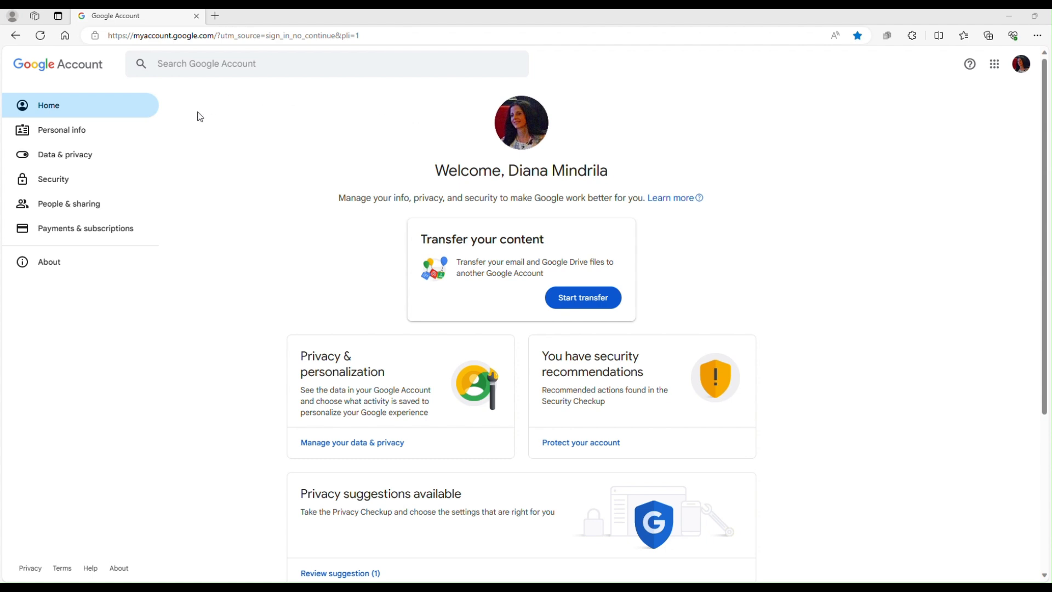
pyautogui.moveTo(174, 193)
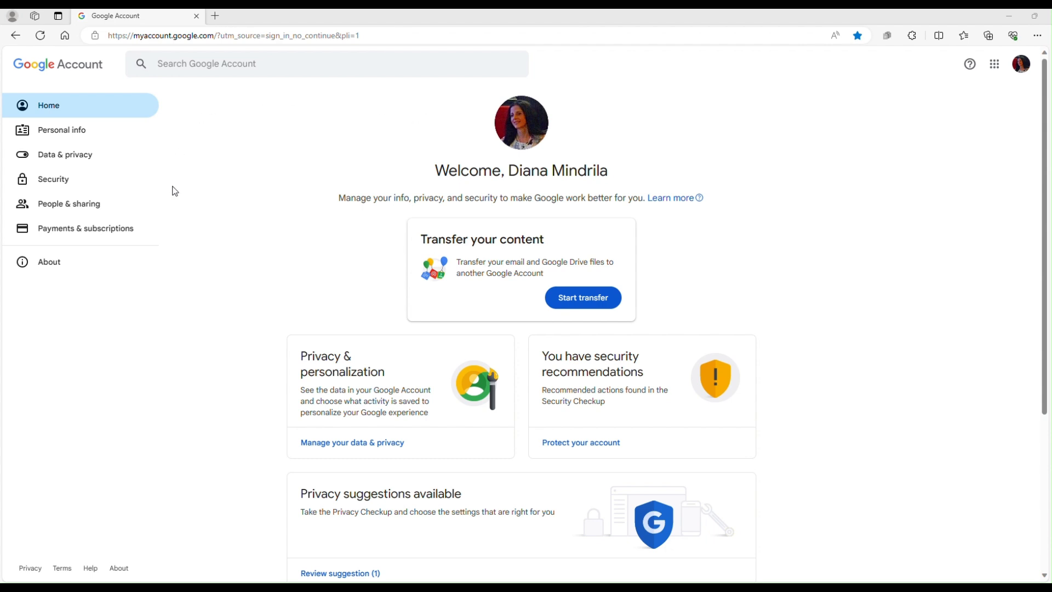
pyautogui.moveTo(996, 64)
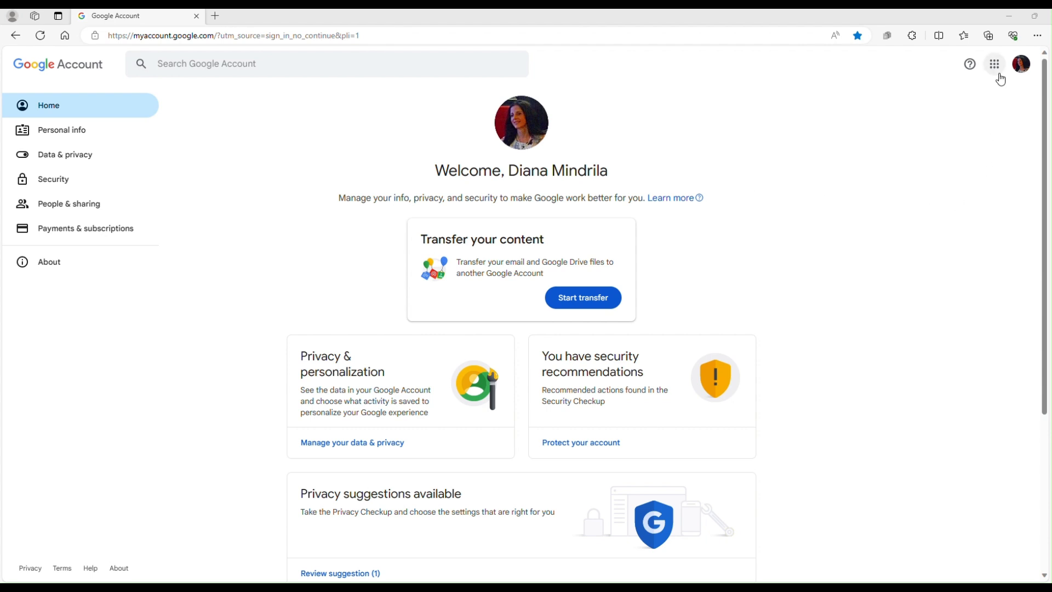
pyautogui.moveTo(996, 63)
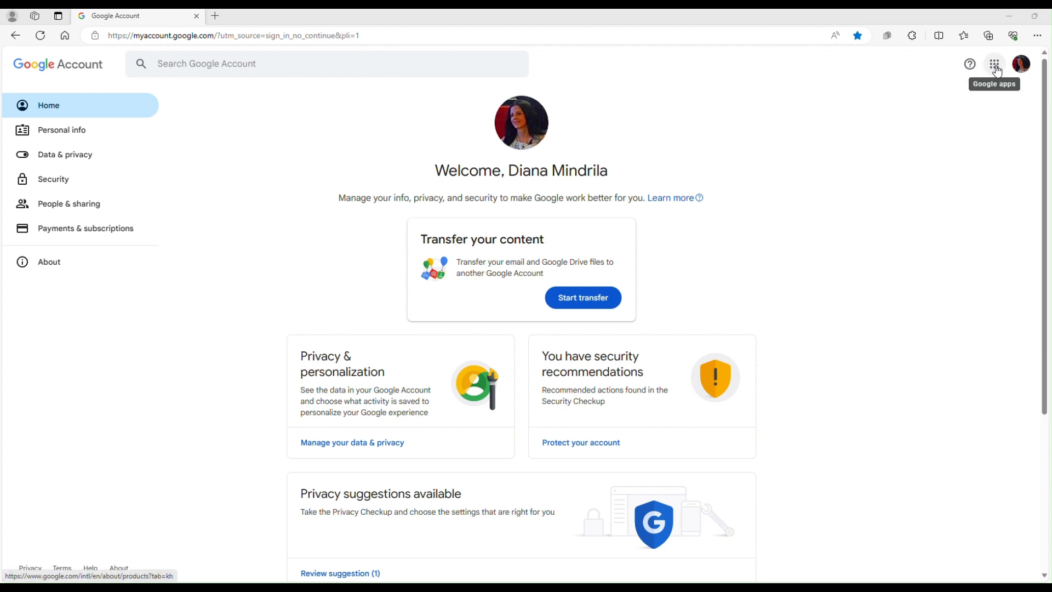
# Launch Google Sheets from the Google apps grid.
pyautogui.click(995, 64)
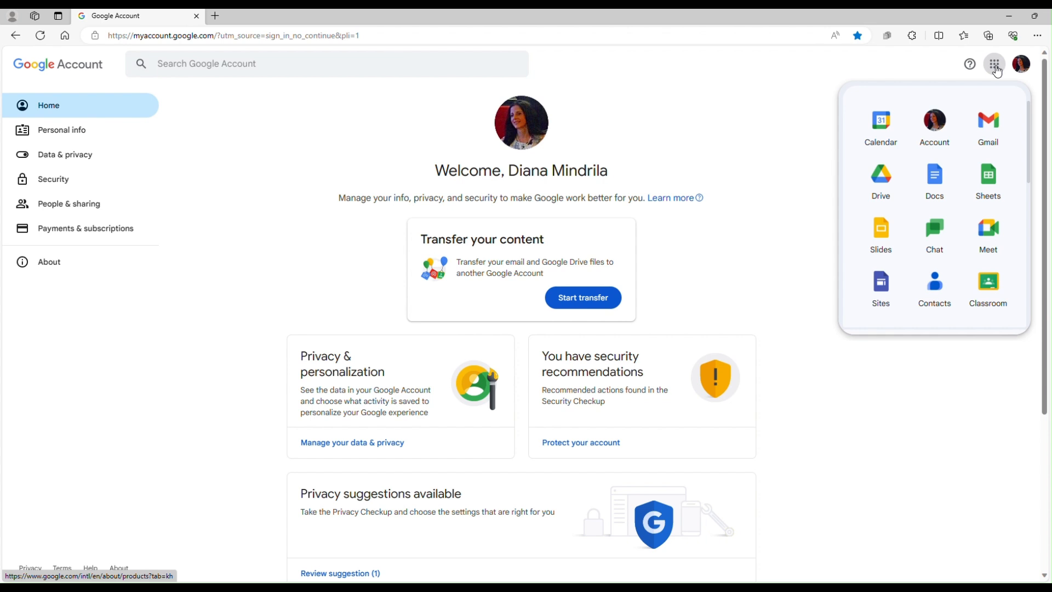
pyautogui.moveTo(988, 179)
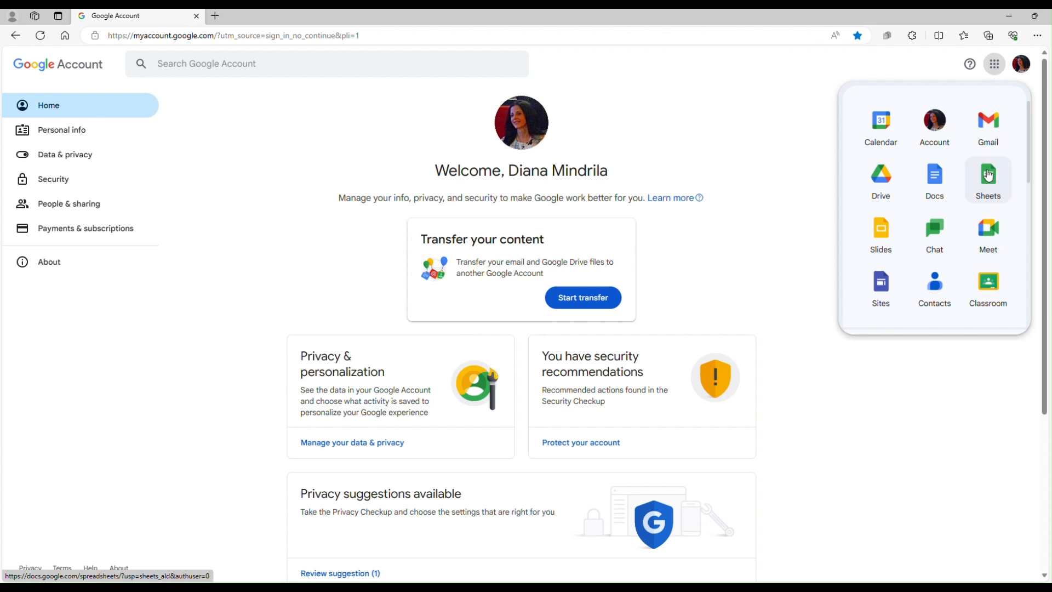
pyautogui.click(987, 179)
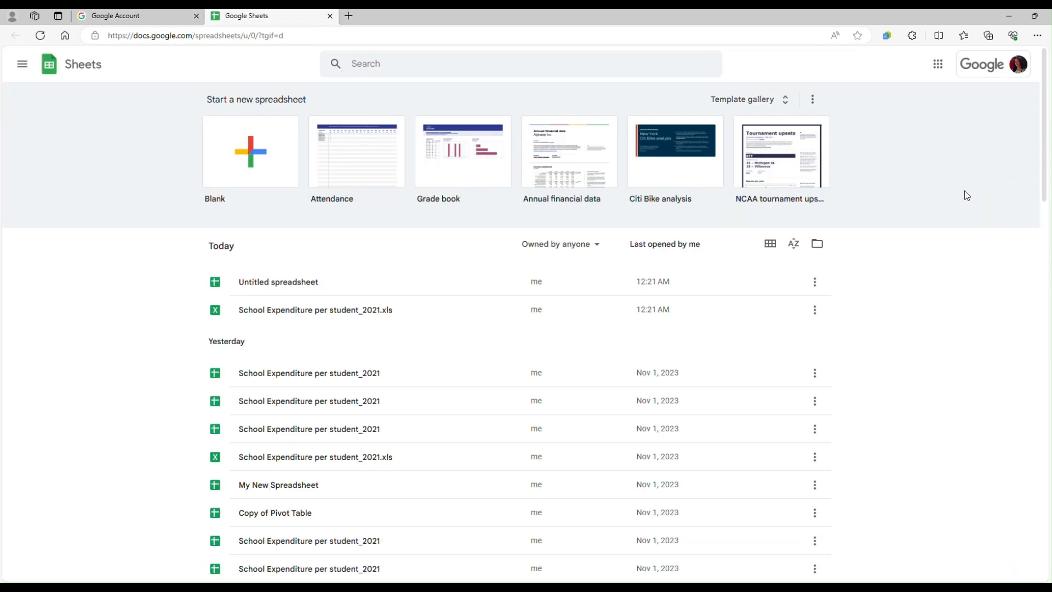
# Create a blank untitled spreadsheet from the Sheets home page.
pyautogui.click(277, 281)
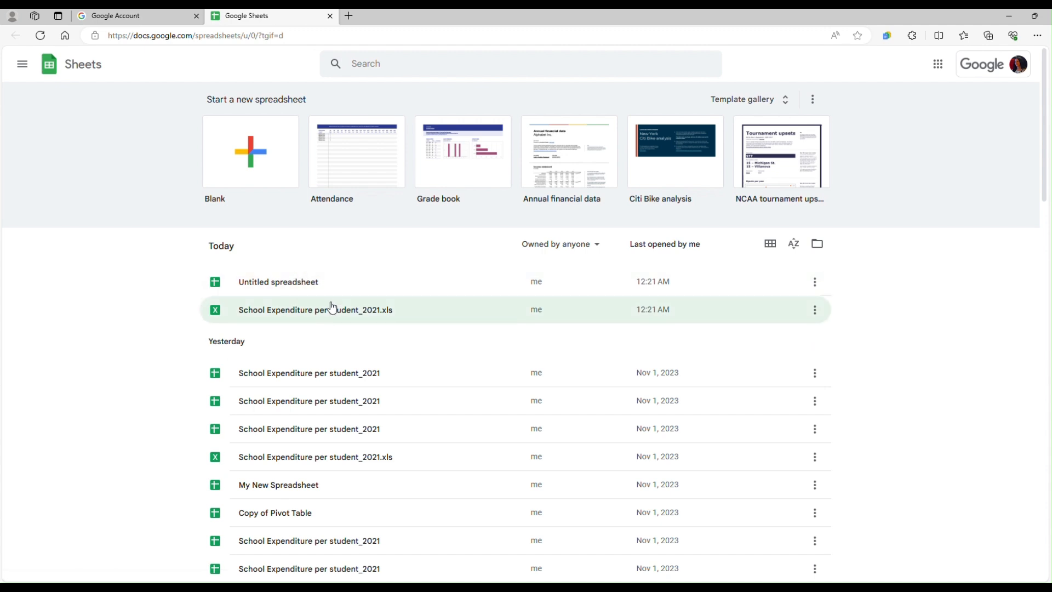
pyautogui.moveTo(371, 460)
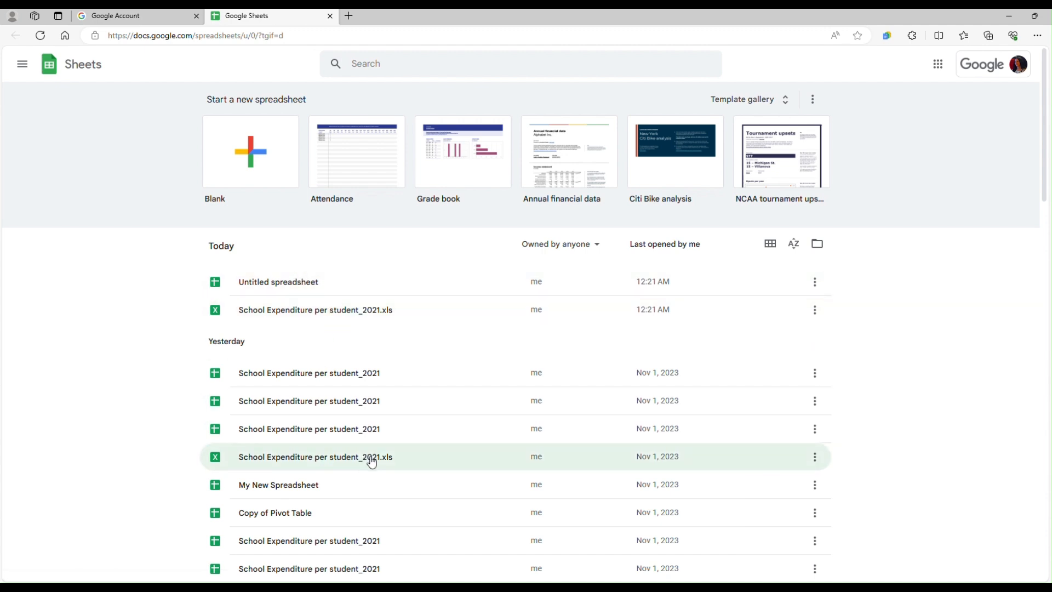
pyautogui.moveTo(266, 362)
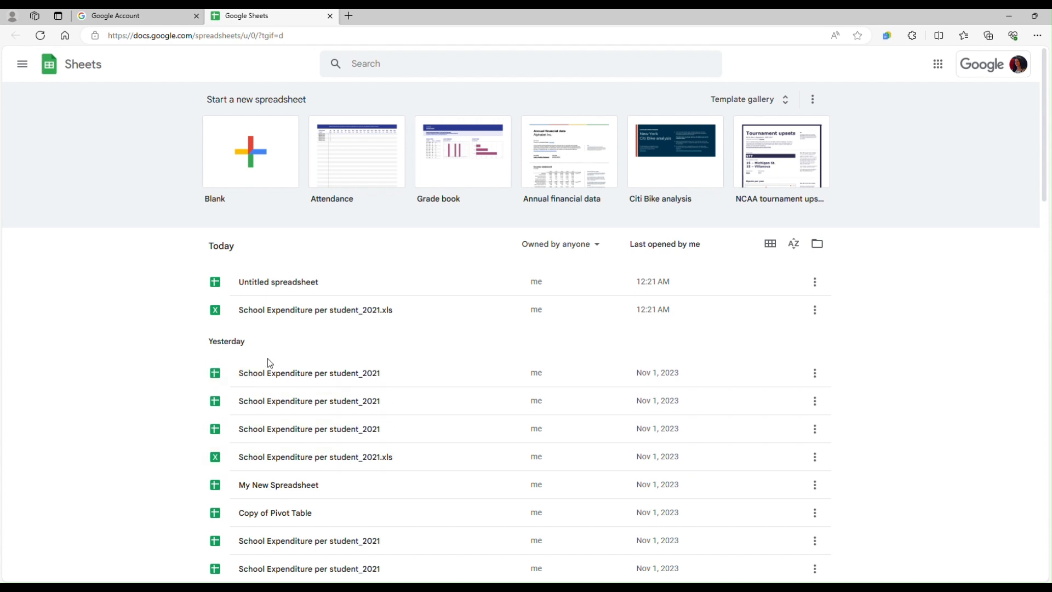
pyautogui.moveTo(249, 152)
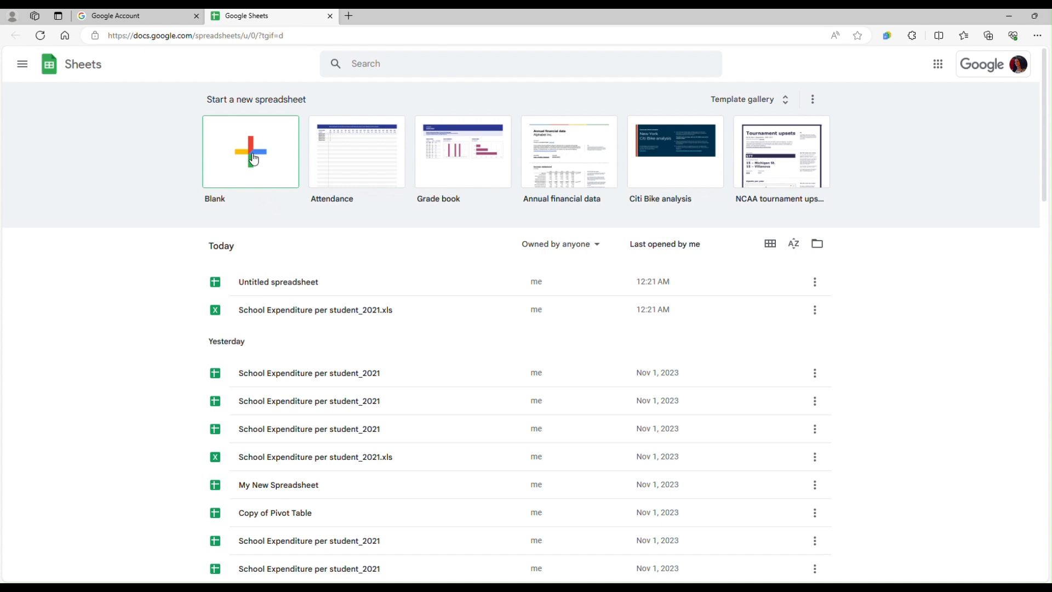
pyautogui.click(250, 151)
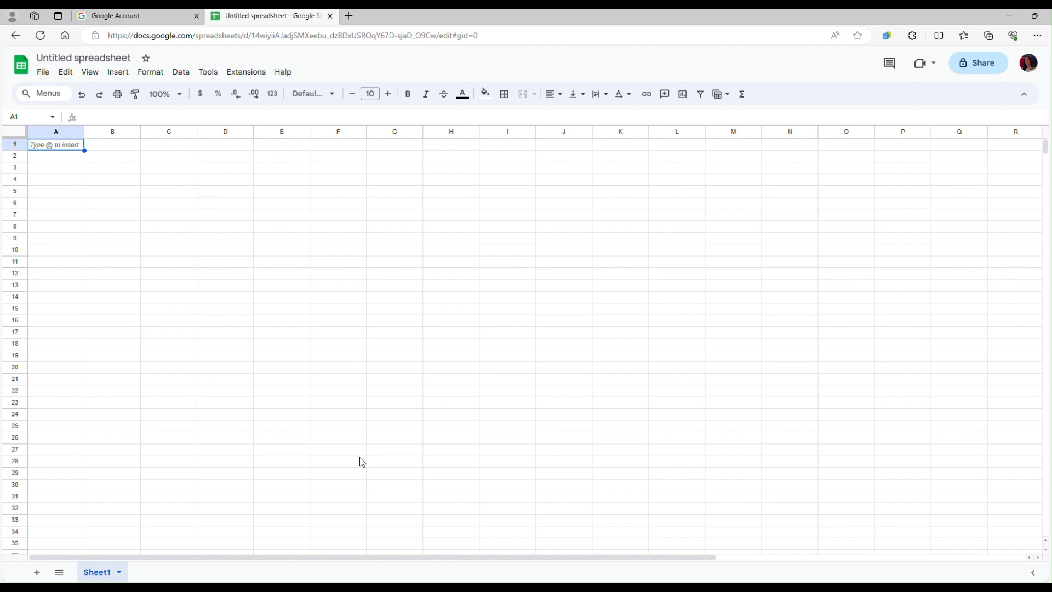
# Change the spreadsheet title from 'Untitled spreadsheet' to 'My Spreadsheet'.
pyautogui.click(83, 58)
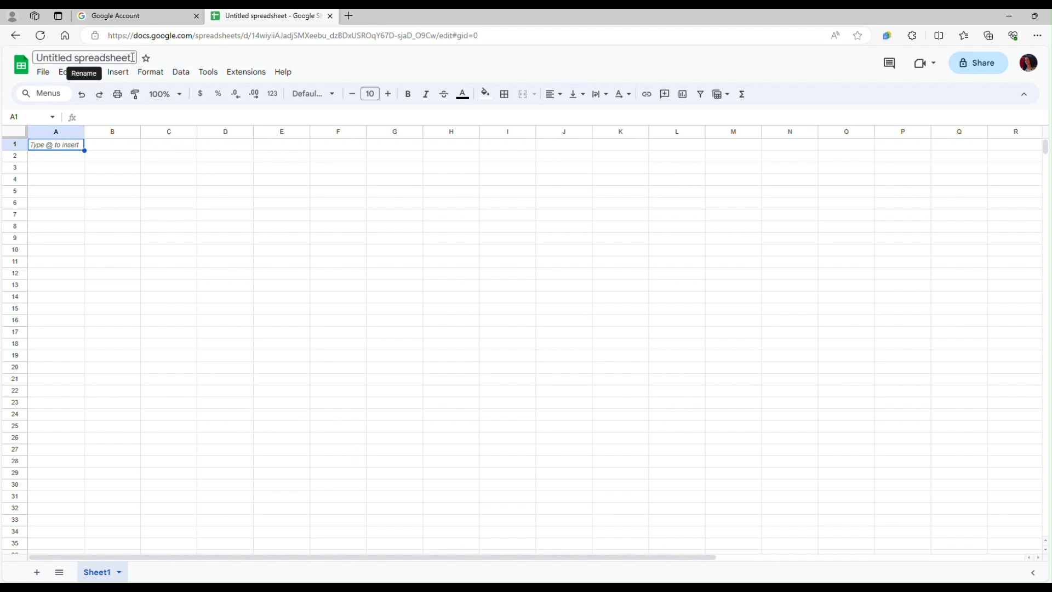
pyautogui.click(83, 57)
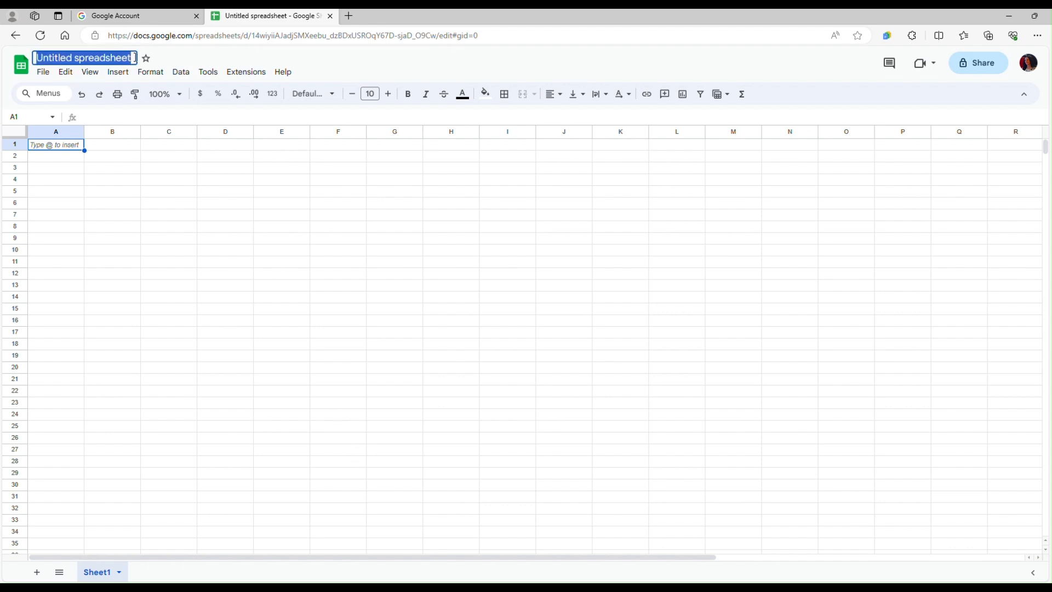
pyautogui.moveTo(145, 58)
pyautogui.write('My')
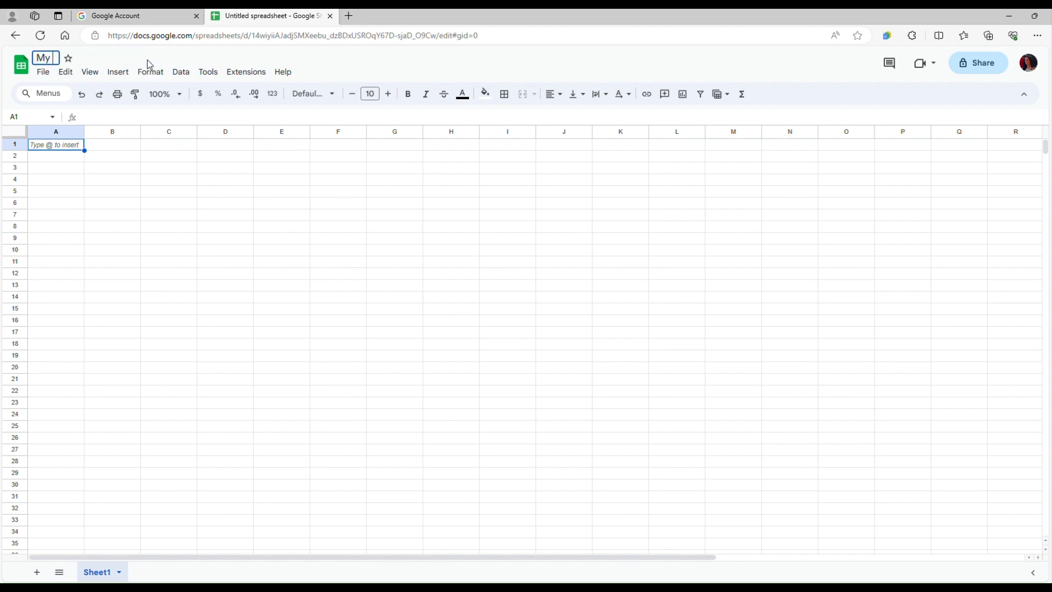
pyautogui.write('Spreadshe')
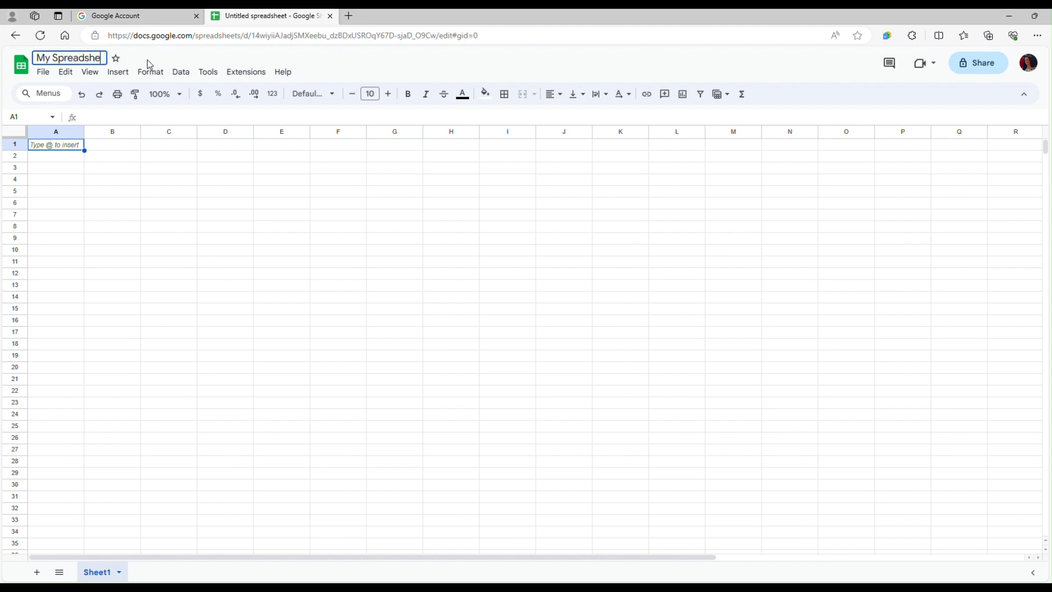
pyautogui.press('Return')
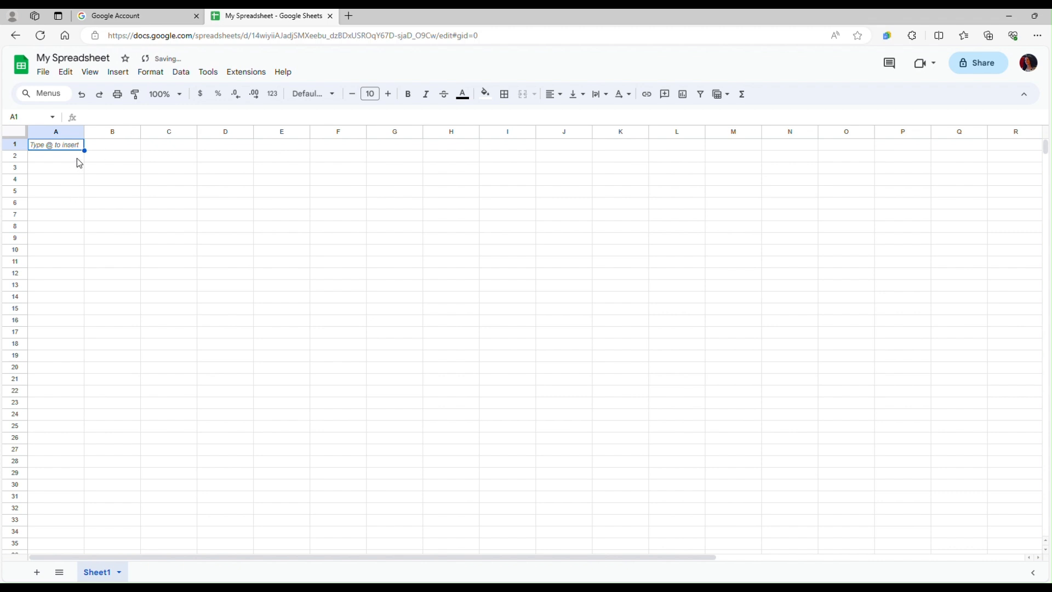
pyautogui.moveTo(84, 161)
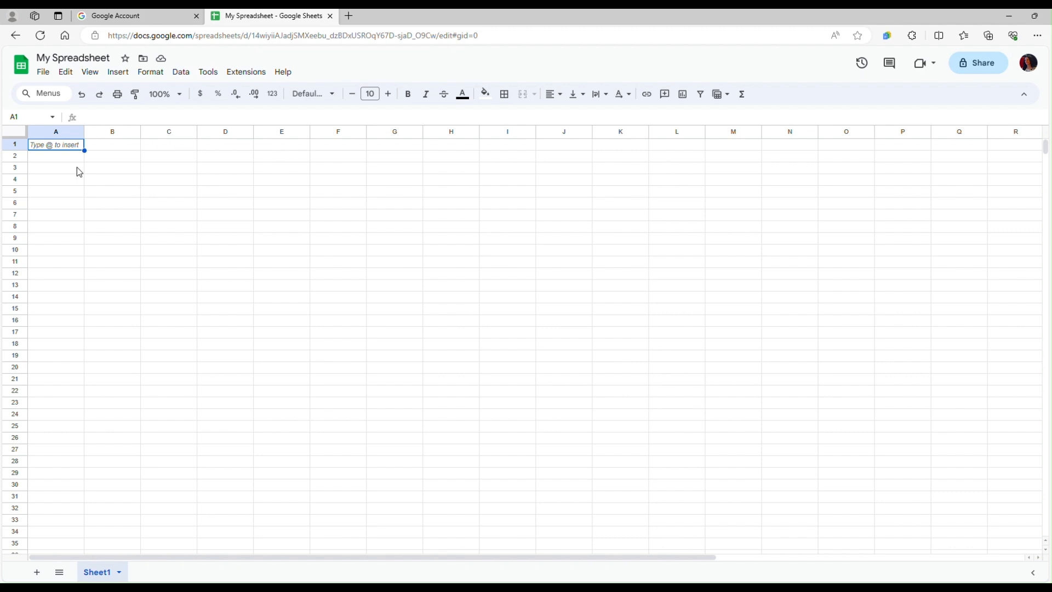
# Open File > Import and browse the computer for a file to upload.
pyautogui.click(42, 72)
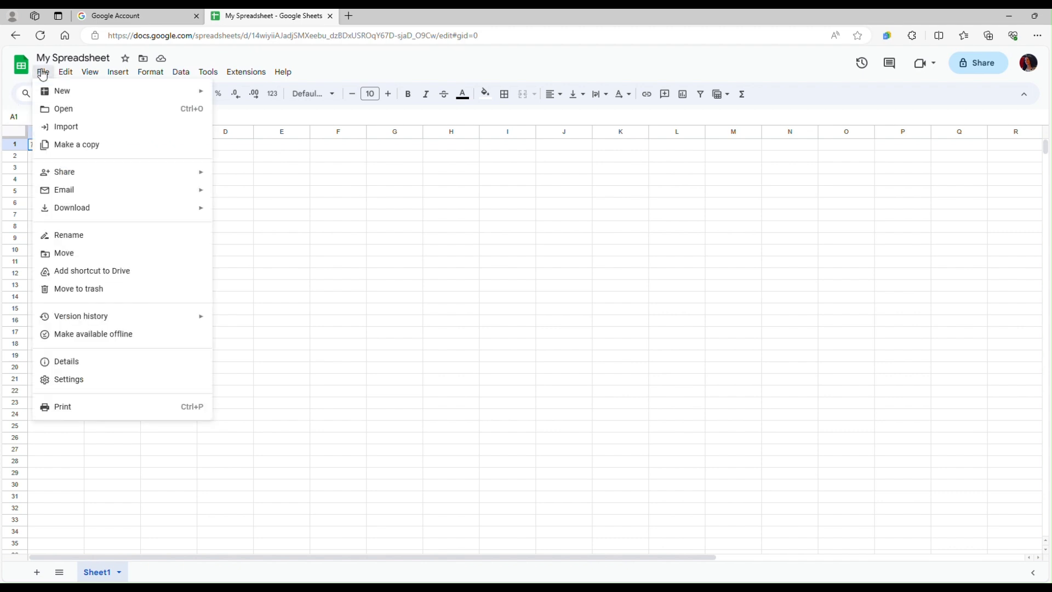
pyautogui.click(66, 127)
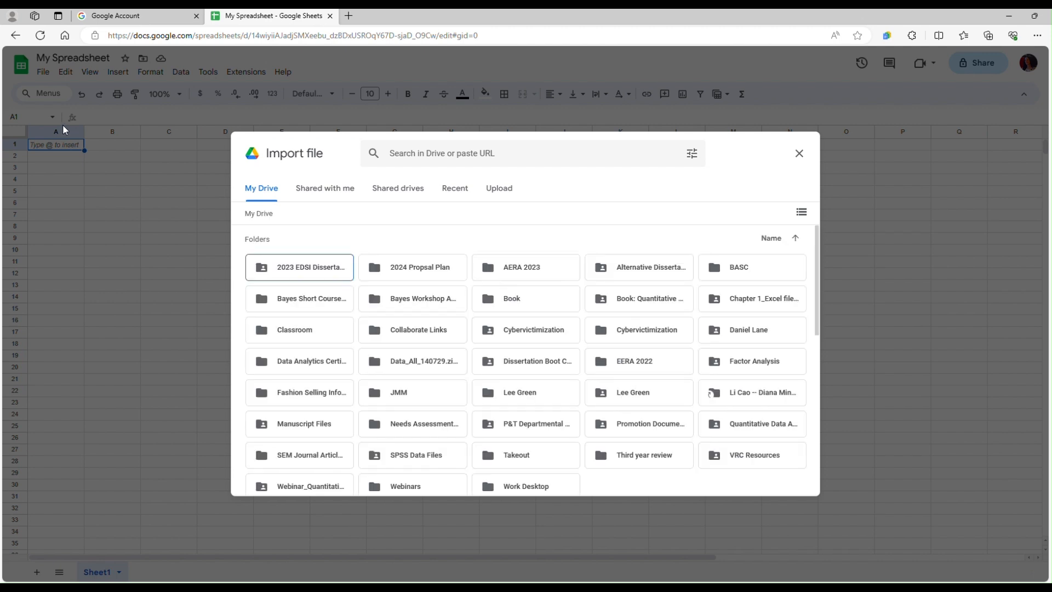
pyautogui.moveTo(327, 329)
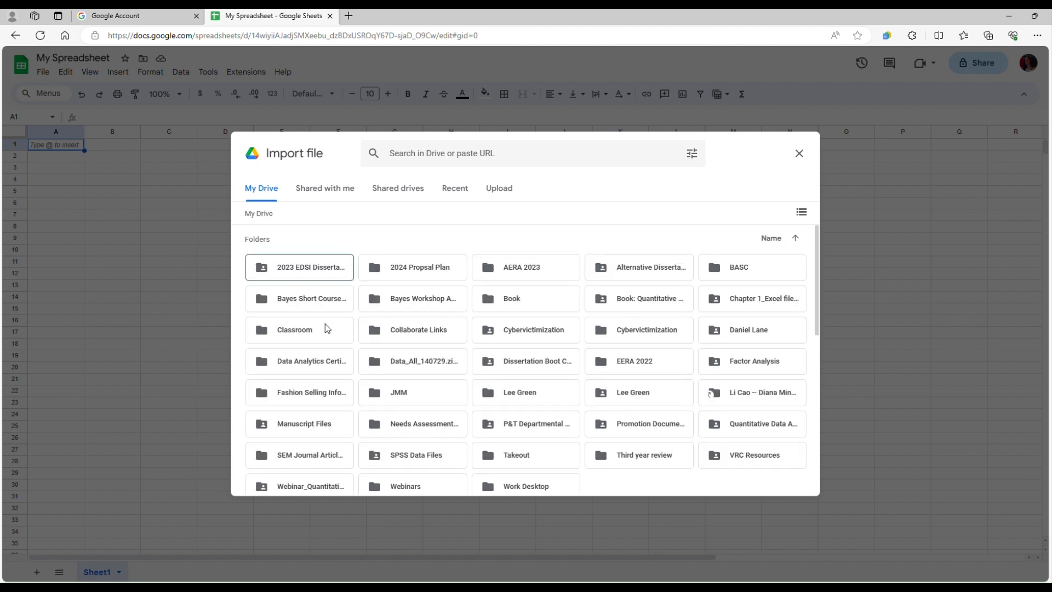
pyautogui.moveTo(322, 307)
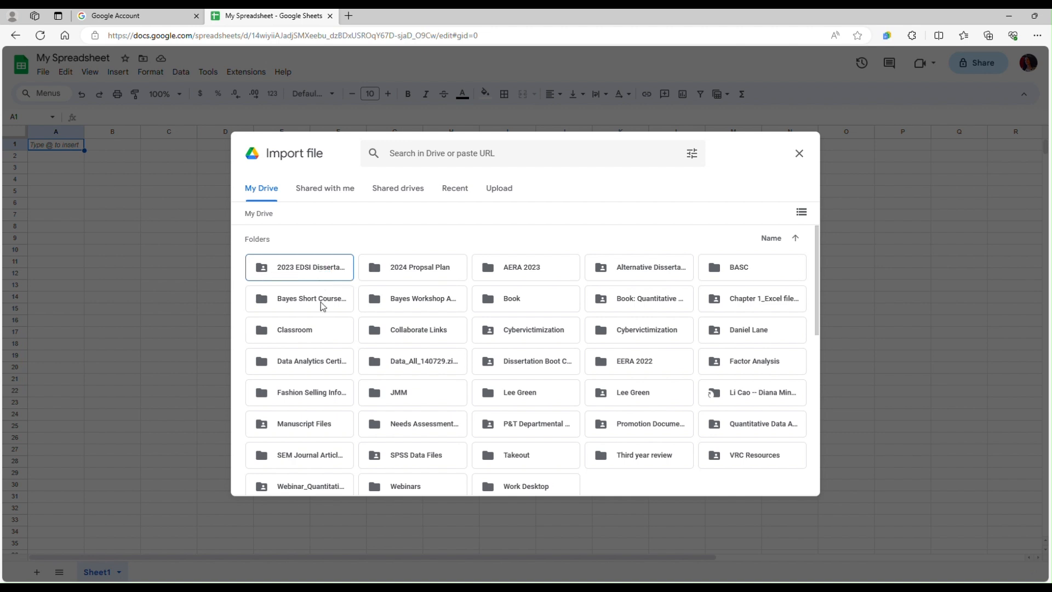
pyautogui.moveTo(348, 404)
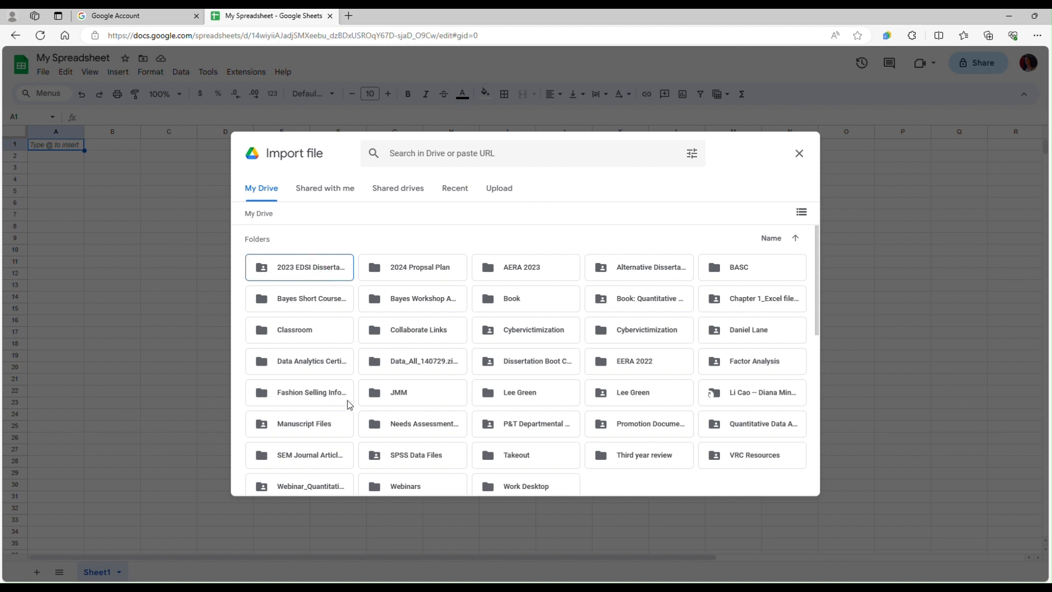
pyautogui.moveTo(538, 494)
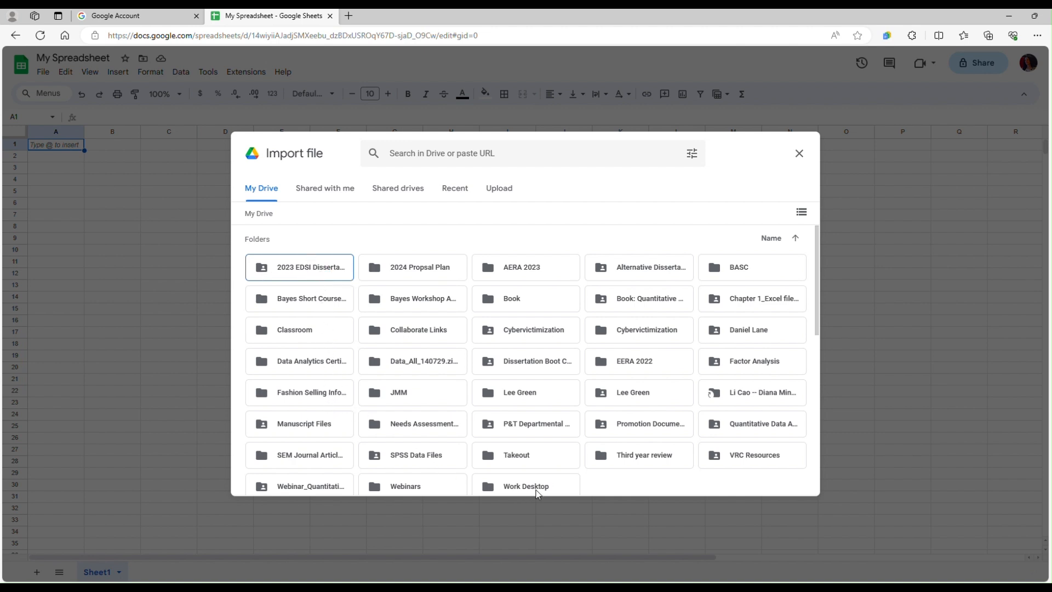
pyautogui.moveTo(570, 494)
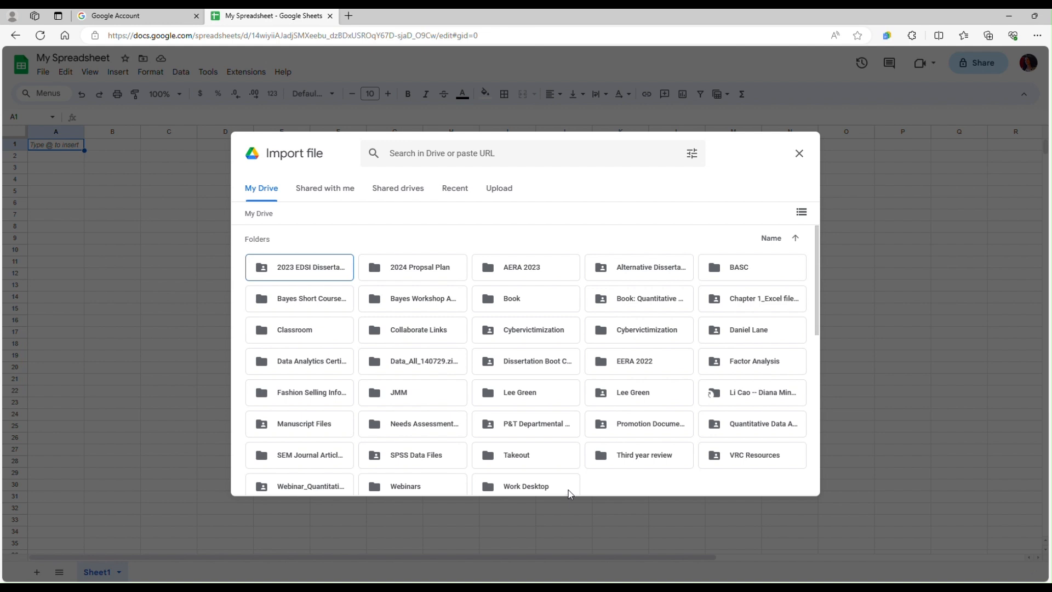
pyautogui.moveTo(359, 421)
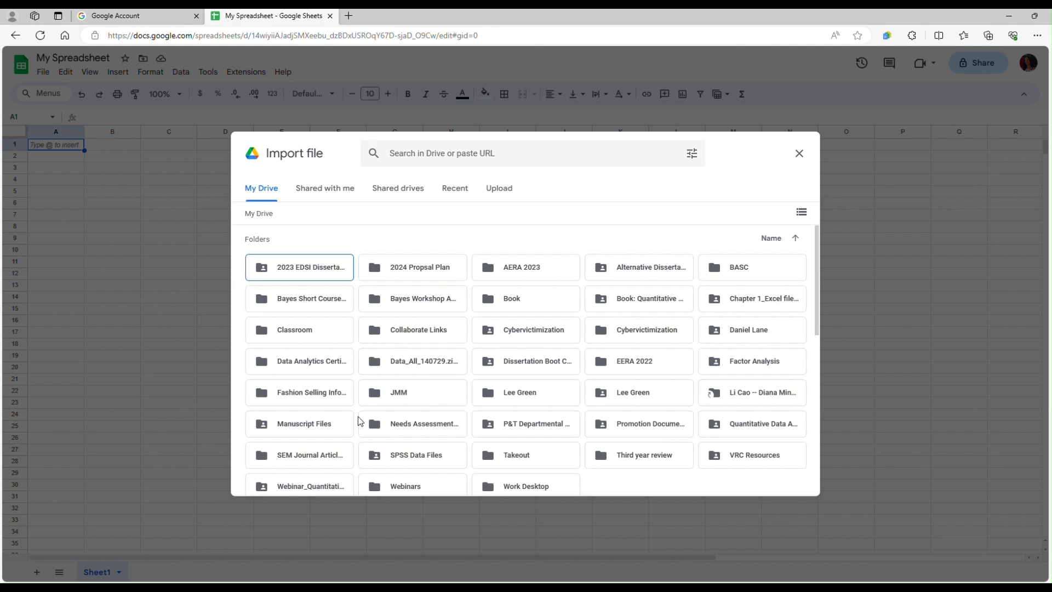
pyautogui.moveTo(505, 444)
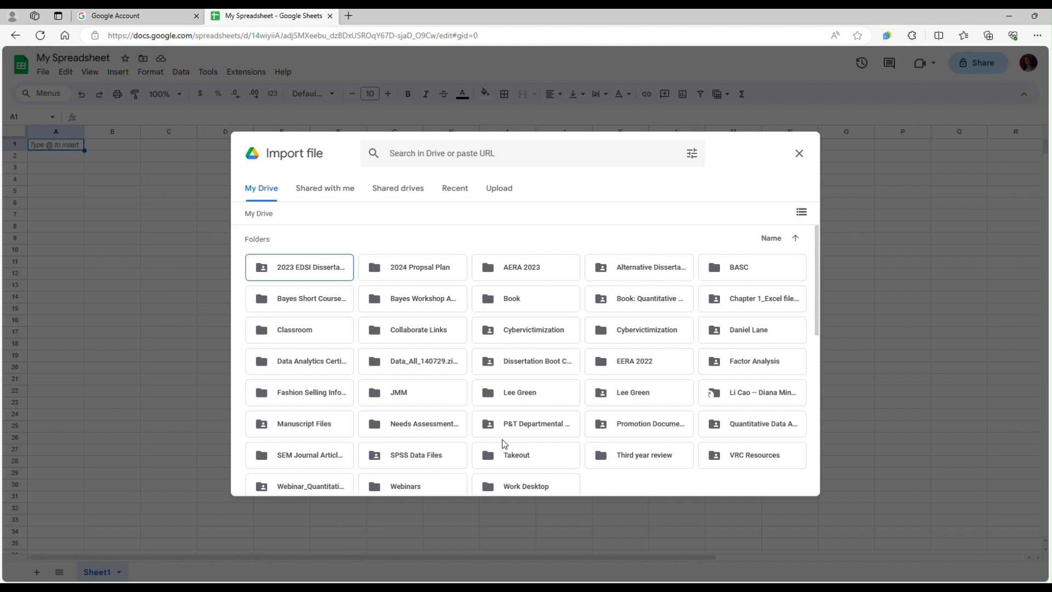
pyautogui.moveTo(543, 299)
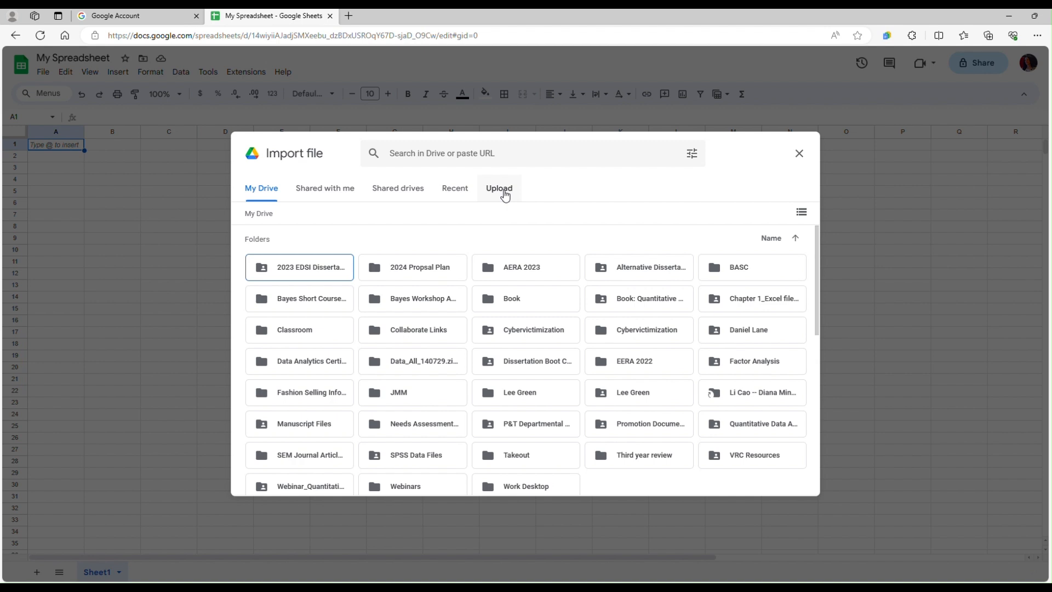
pyautogui.click(499, 188)
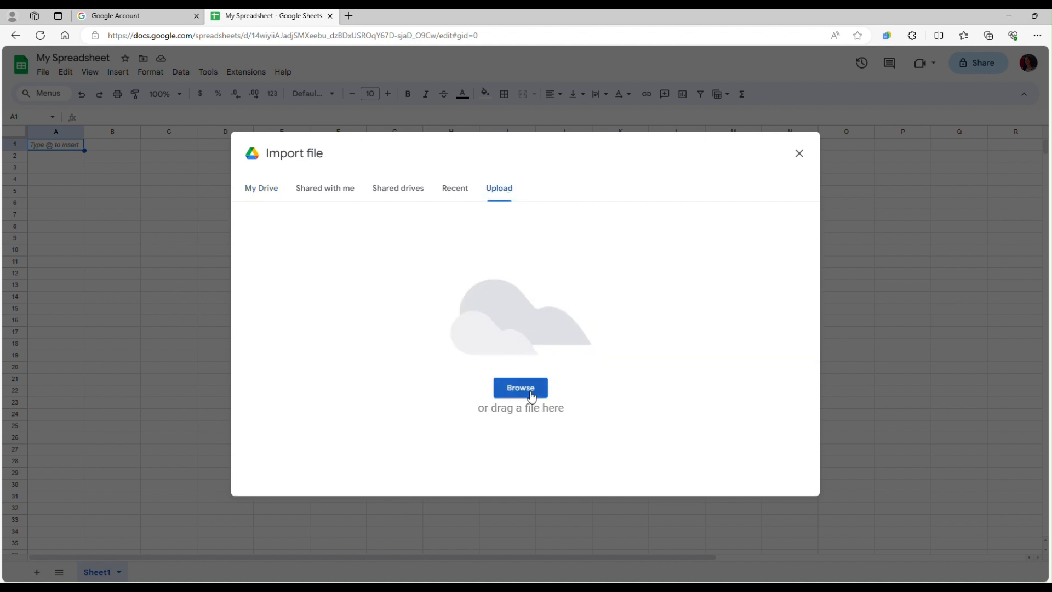
pyautogui.click(520, 387)
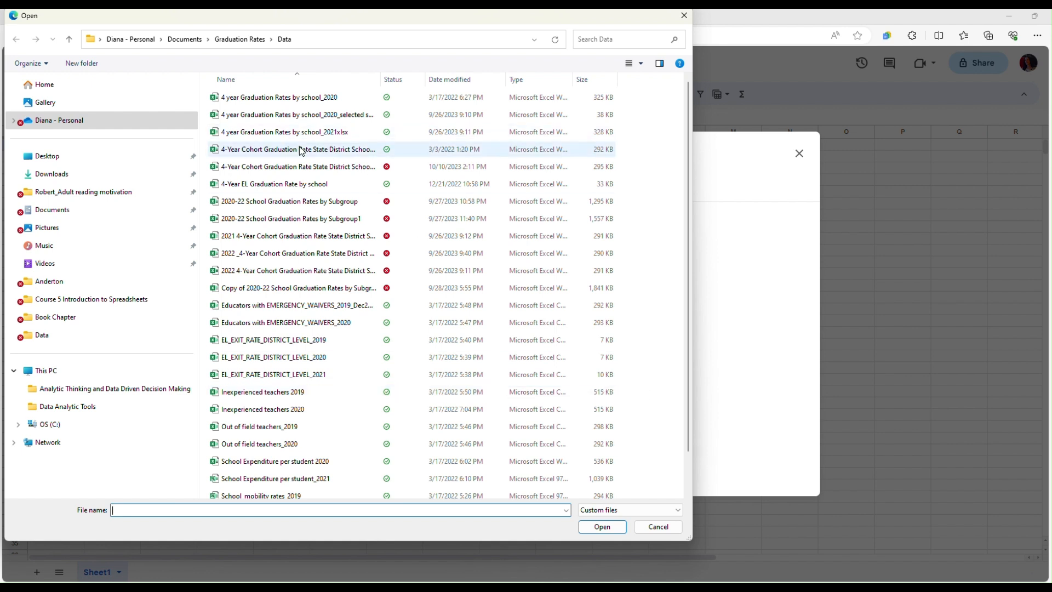
pyautogui.moveTo(298, 149)
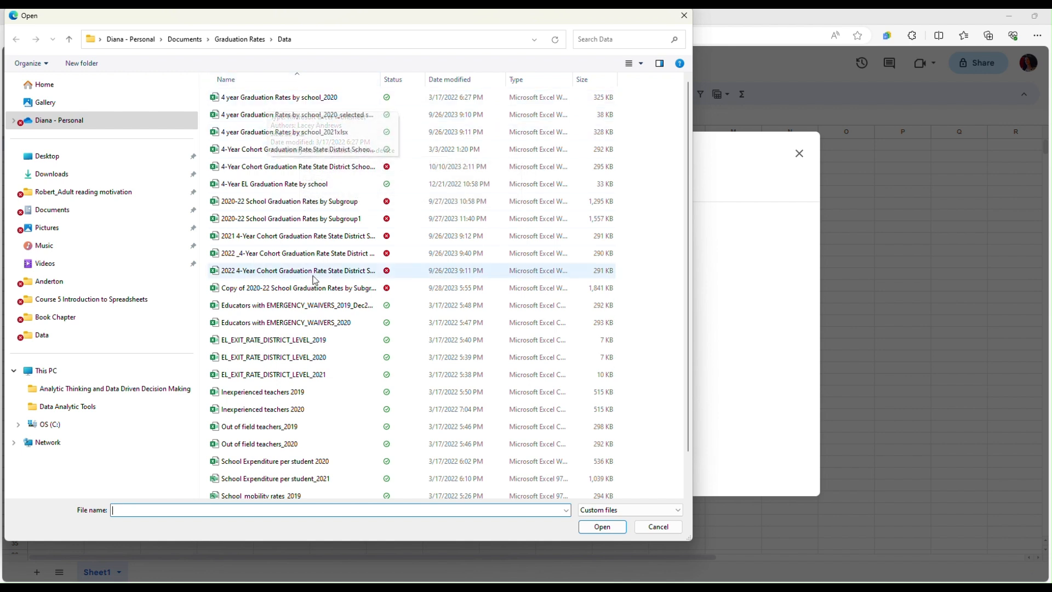
pyautogui.moveTo(348, 482)
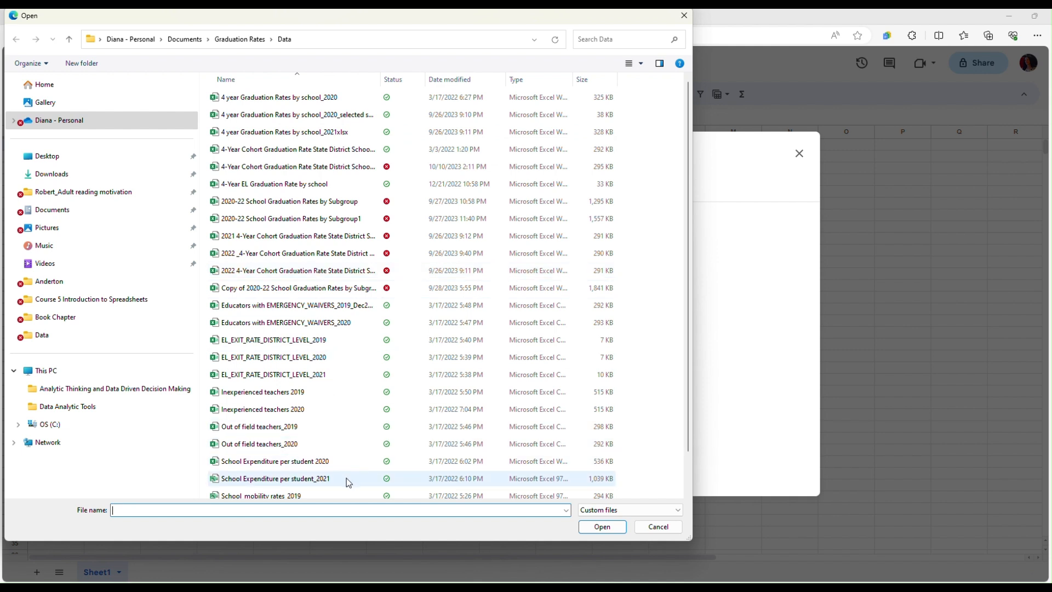
pyautogui.moveTo(269, 479)
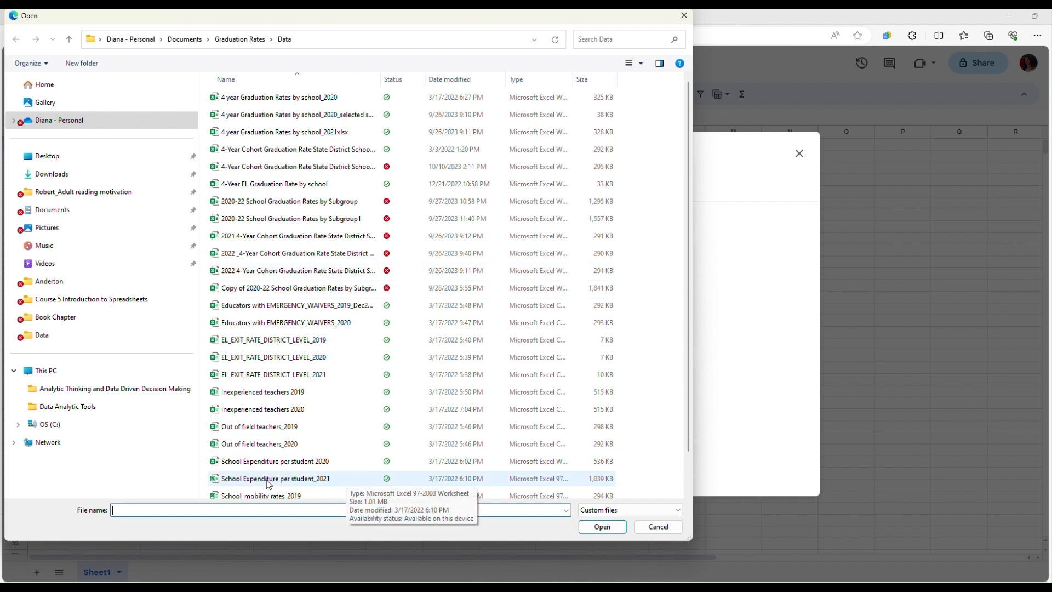
pyautogui.moveTo(307, 484)
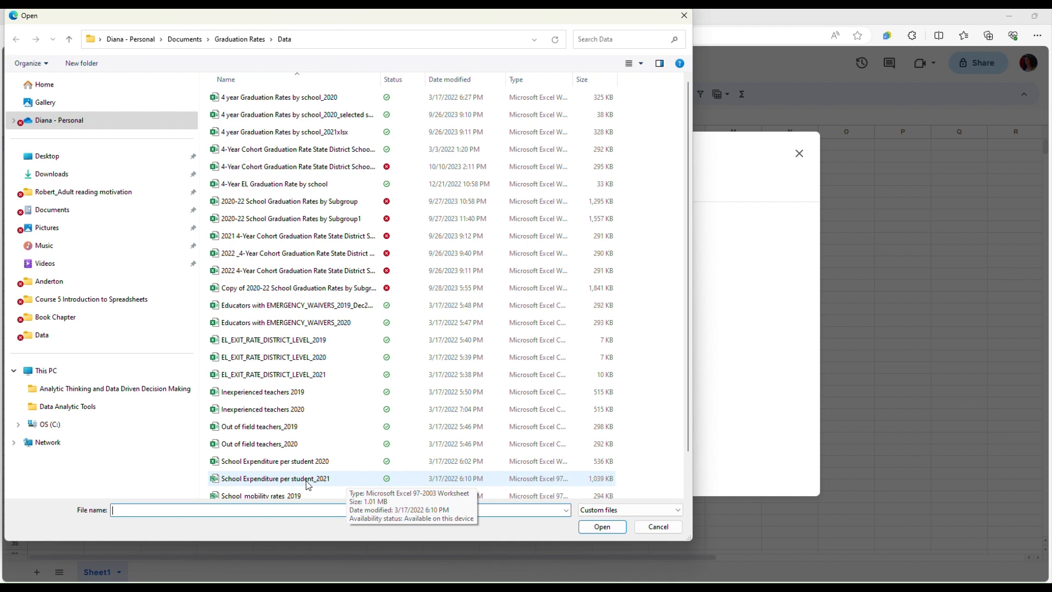
pyautogui.moveTo(338, 481)
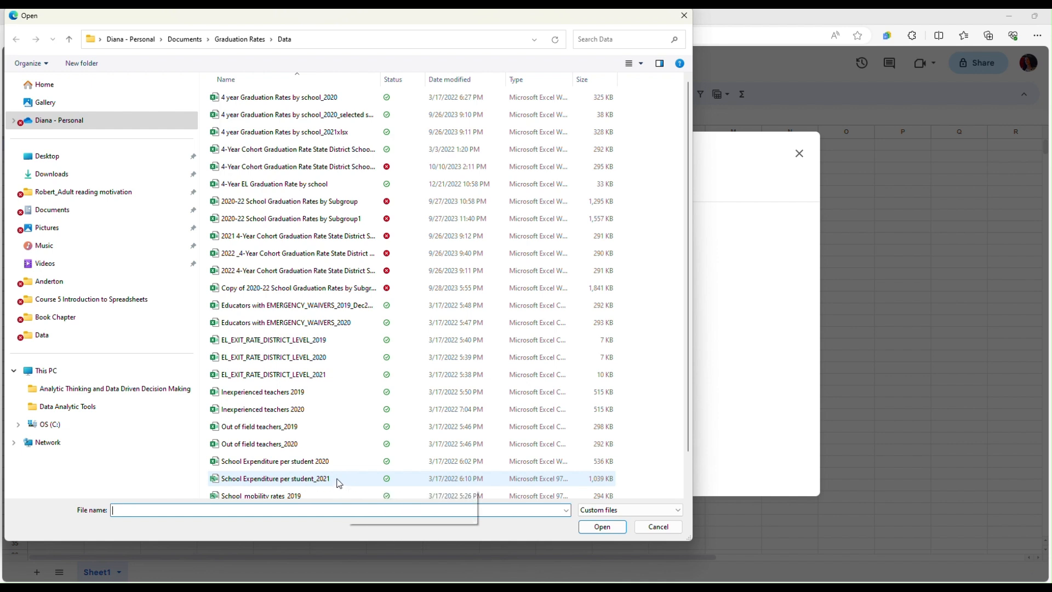
# Pick School Expenditure per student_2021.xls for upload.
pyautogui.click(275, 478)
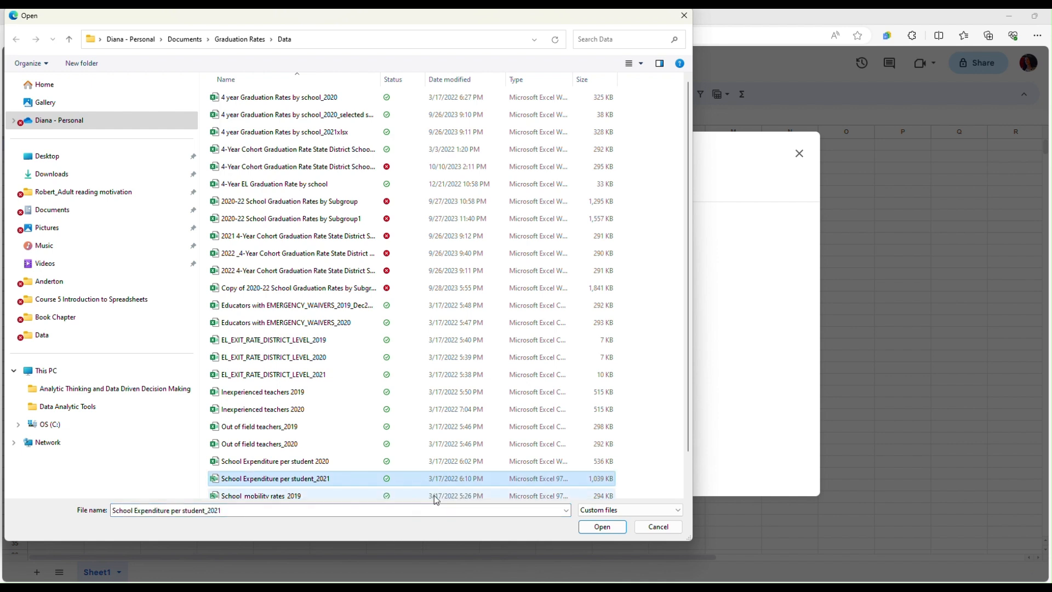
pyautogui.click(601, 526)
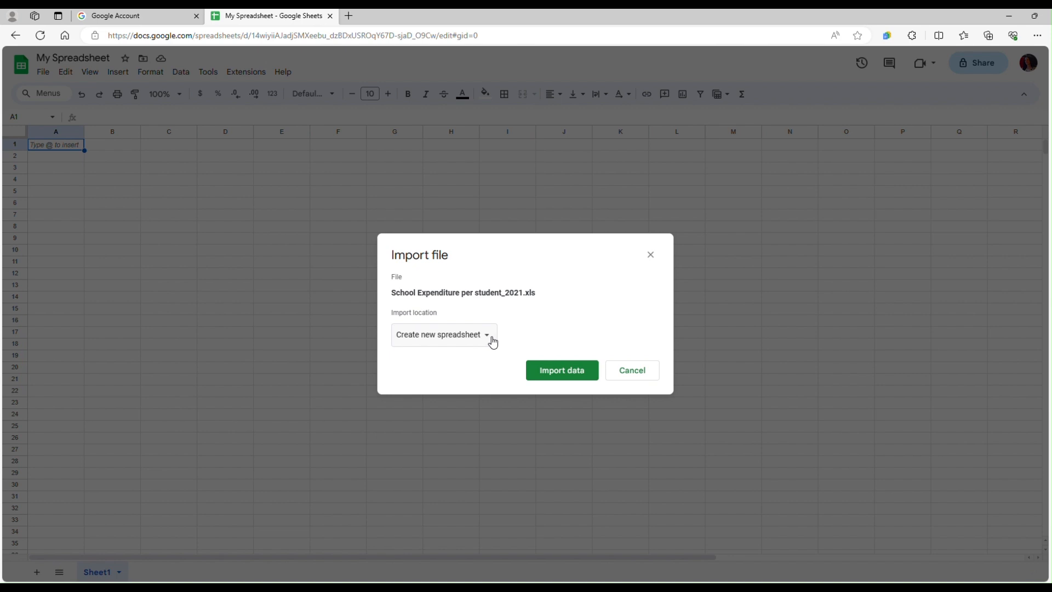
pyautogui.moveTo(489, 340)
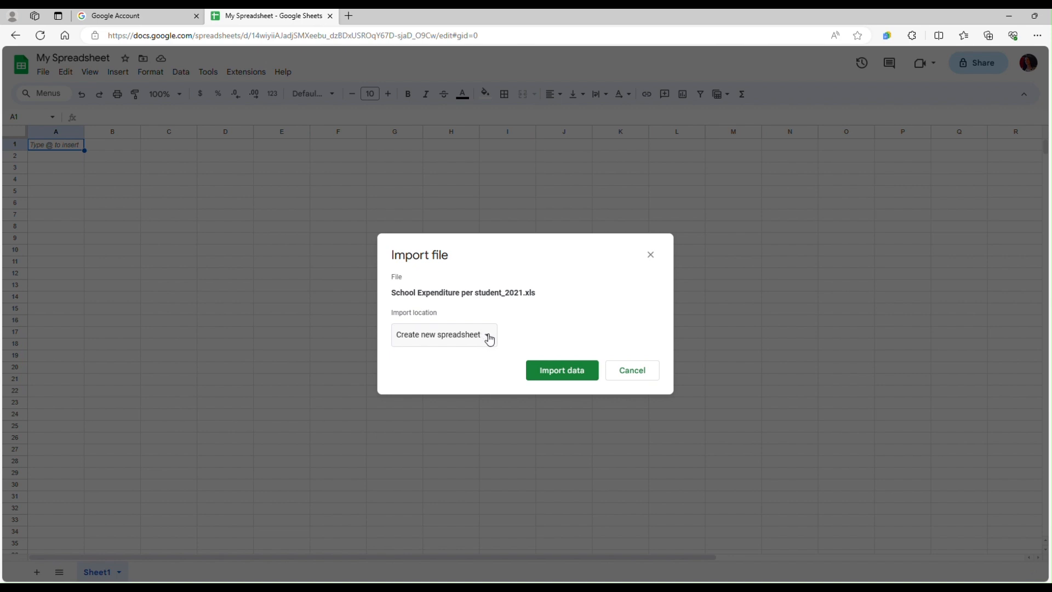
# Set the import location to Create new spreadsheet and start importing.
pyautogui.click(443, 335)
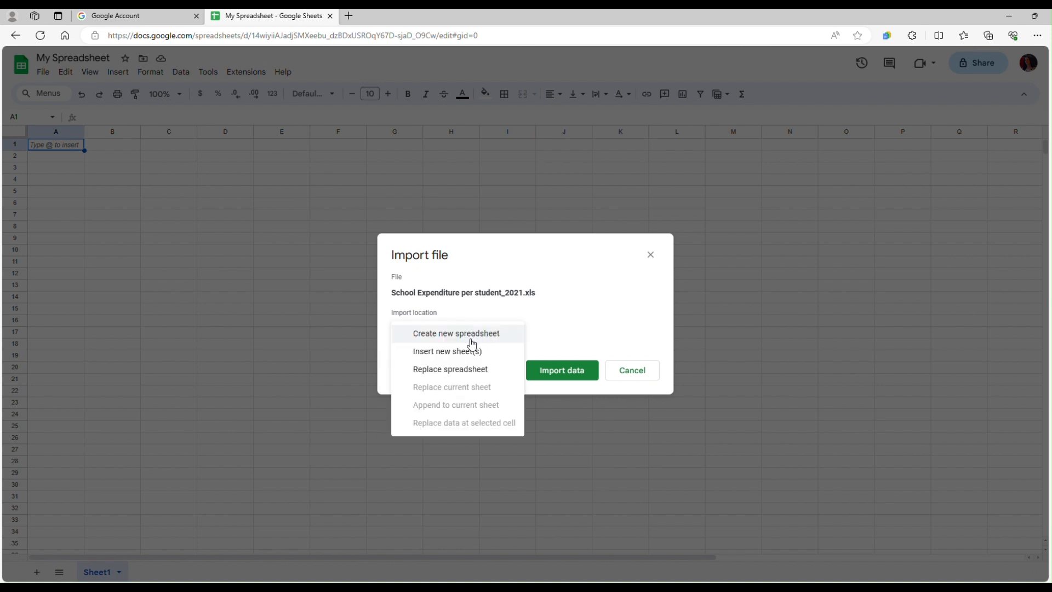
pyautogui.moveTo(448, 356)
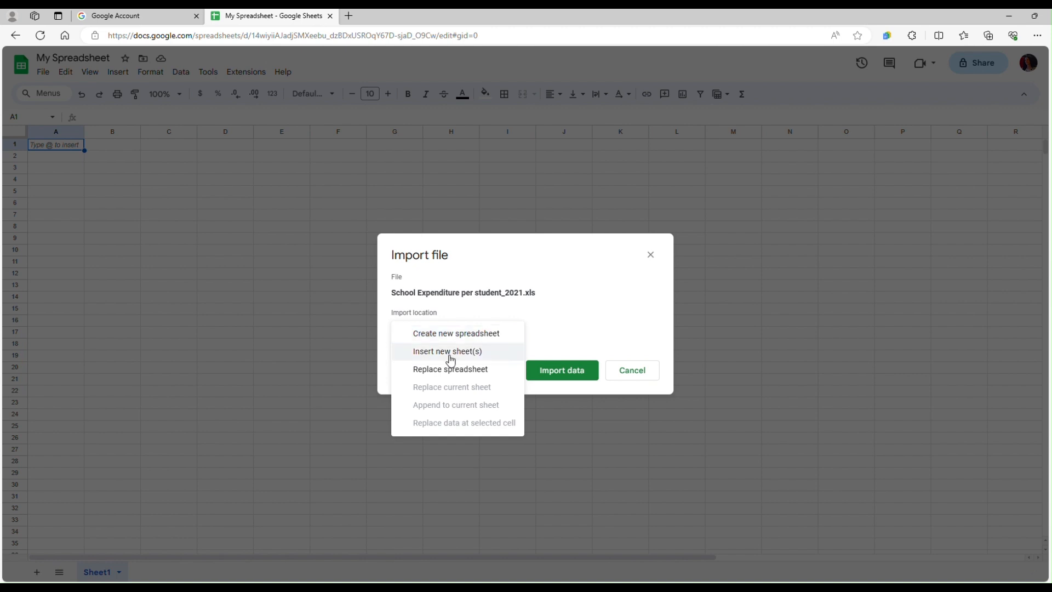
pyautogui.moveTo(448, 373)
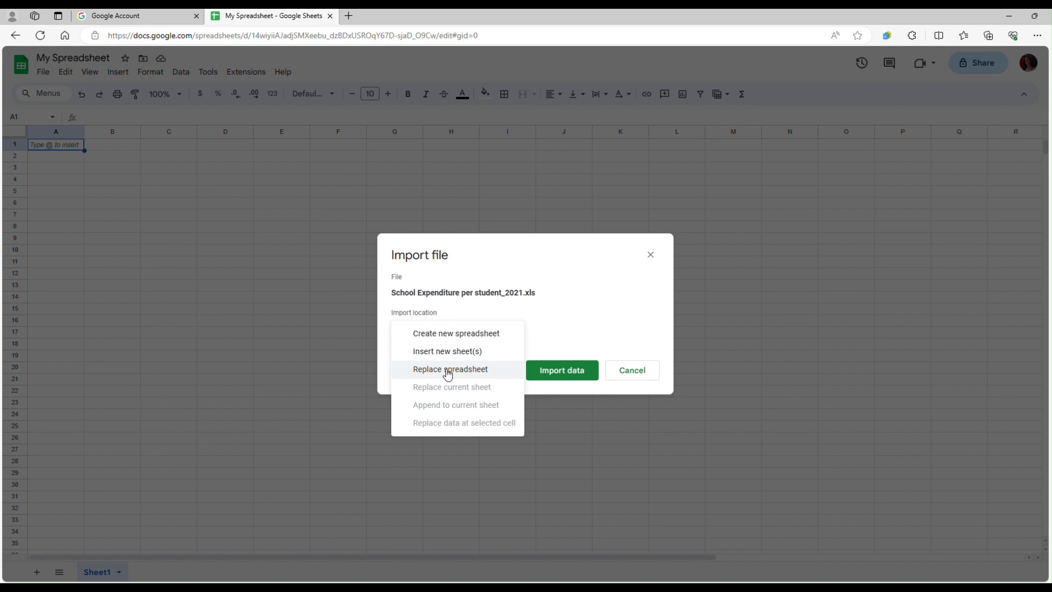
pyautogui.moveTo(439, 334)
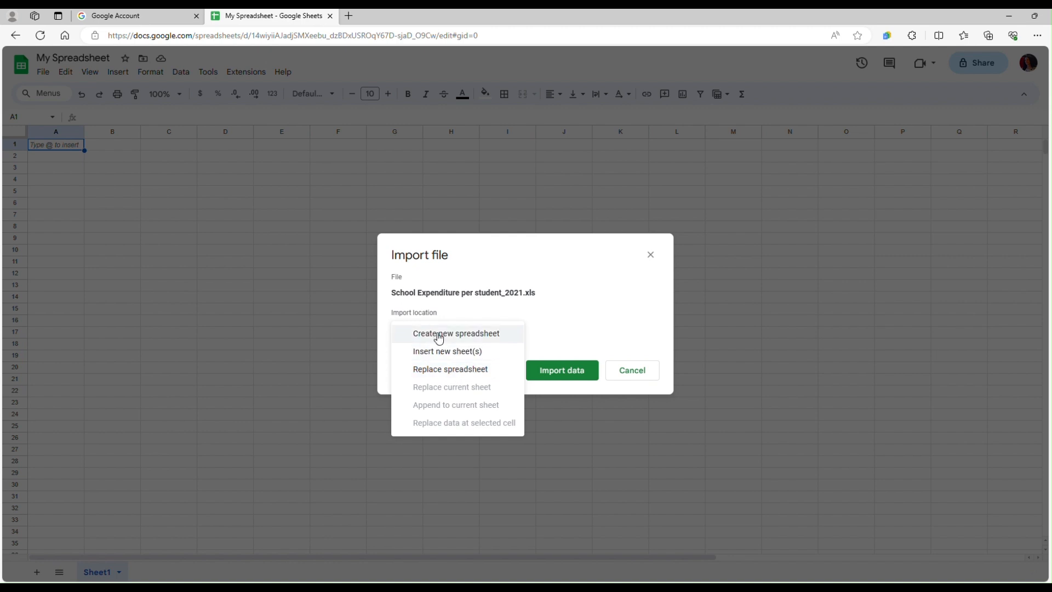
pyautogui.click(455, 334)
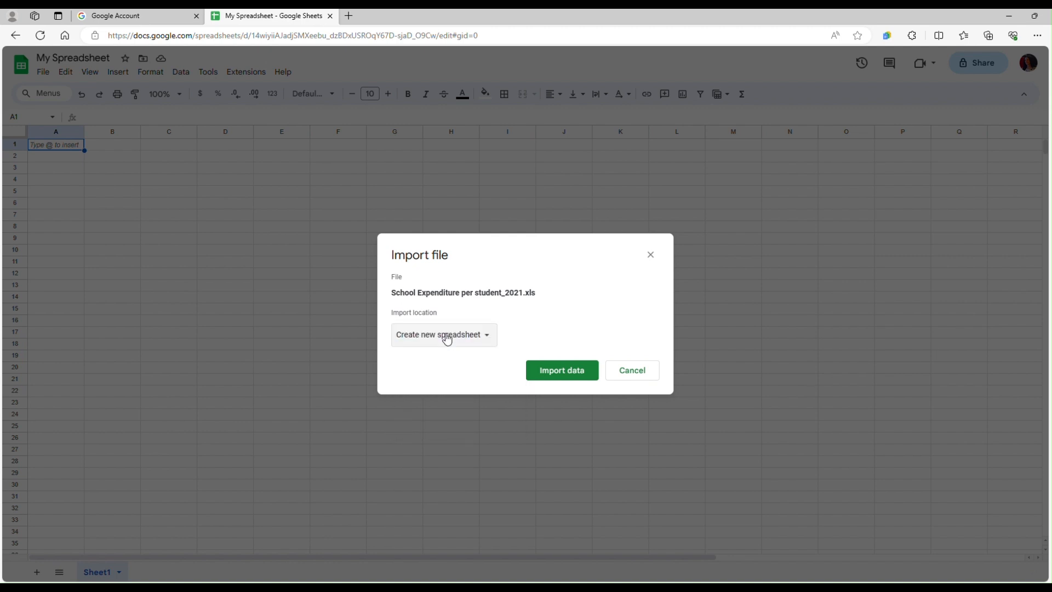
pyautogui.click(562, 370)
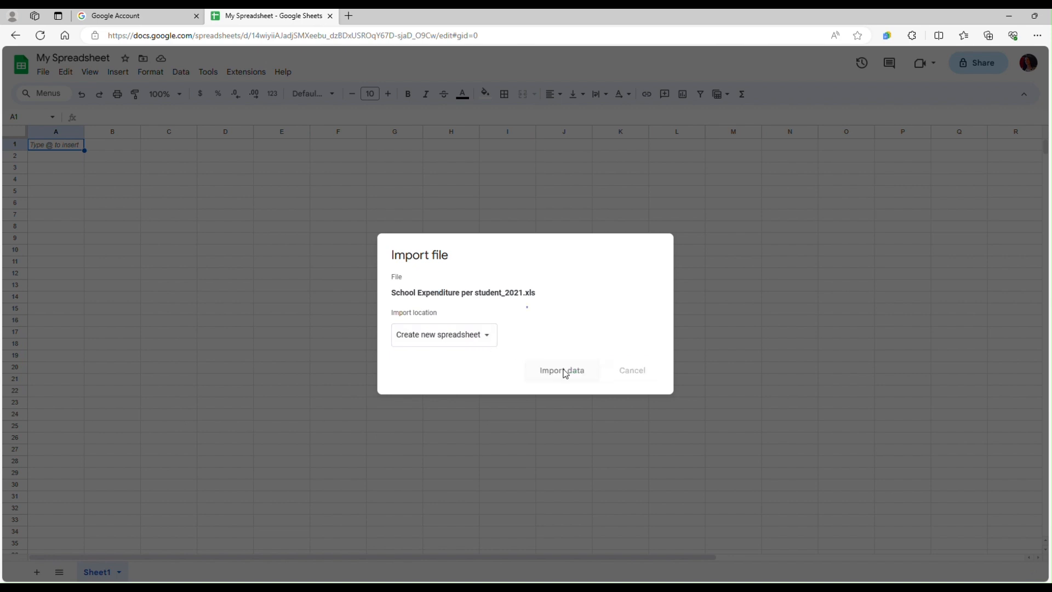
# Wait for the import to complete and show the Open now link.
pyautogui.click(561, 369)
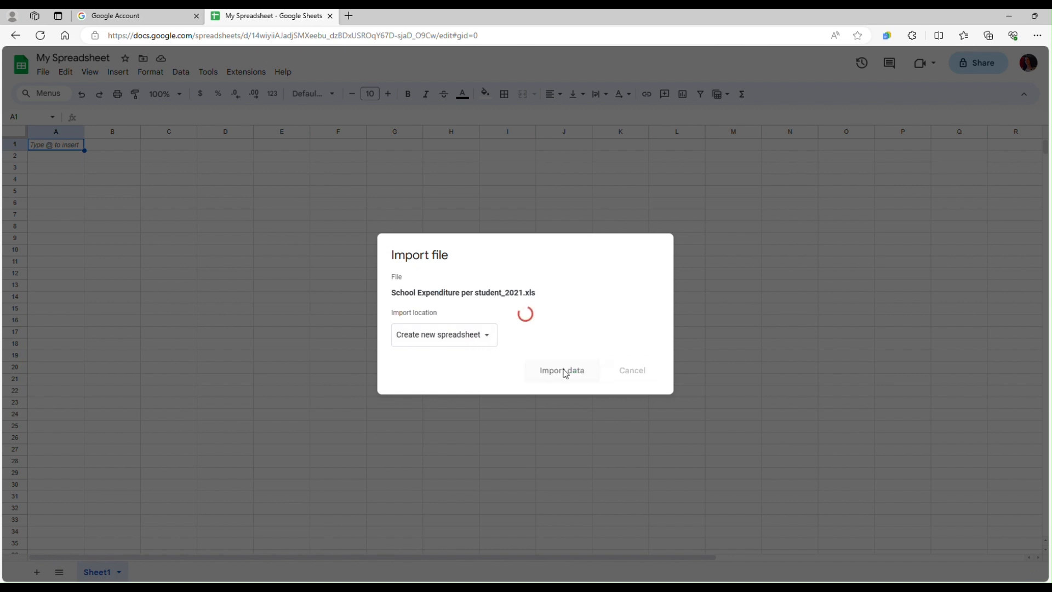
pyautogui.click(561, 370)
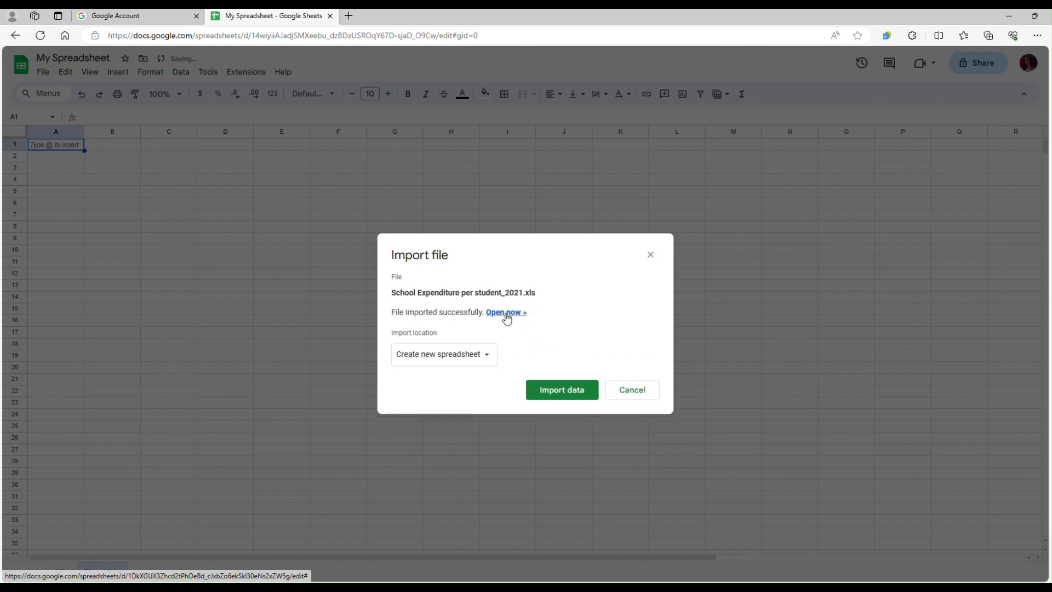